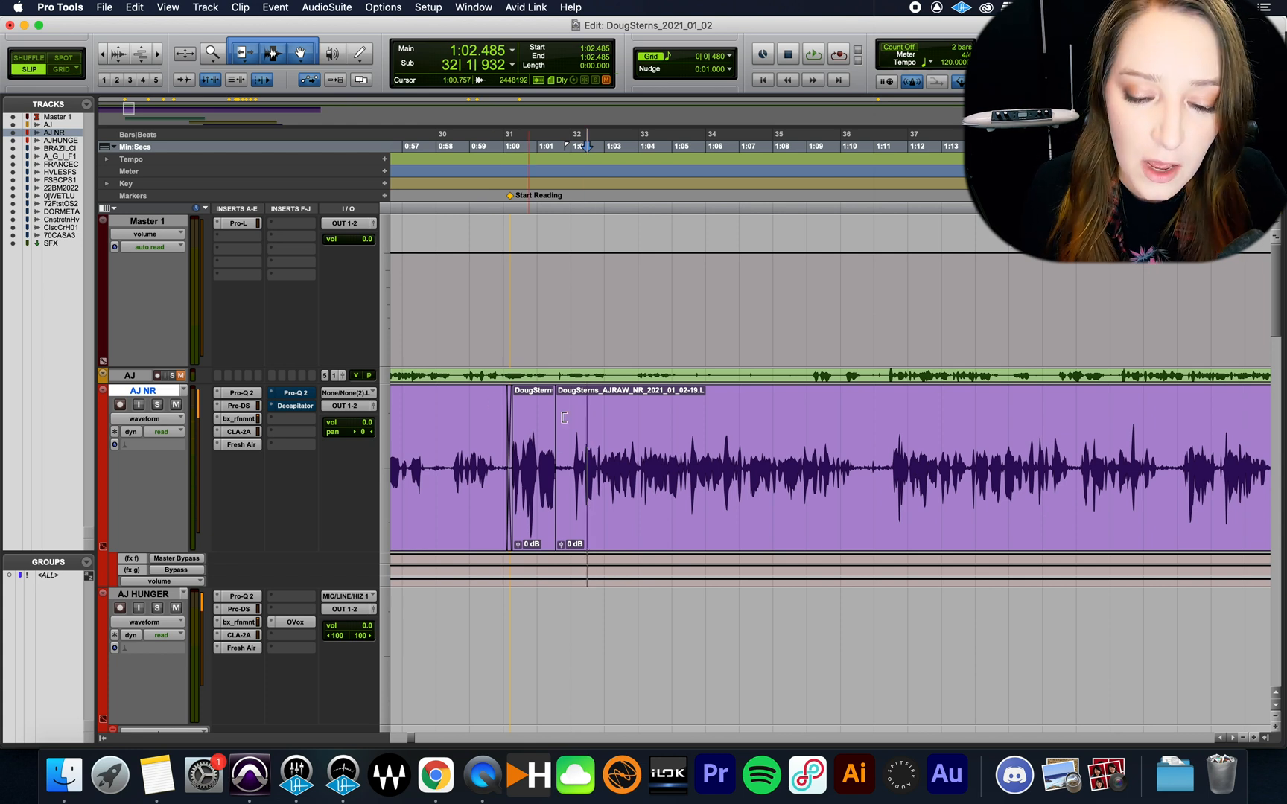
# Step: Create a new playlist on the AJ NR track, accepting the default name AJ NR.01
pyautogui.click(606, 441)
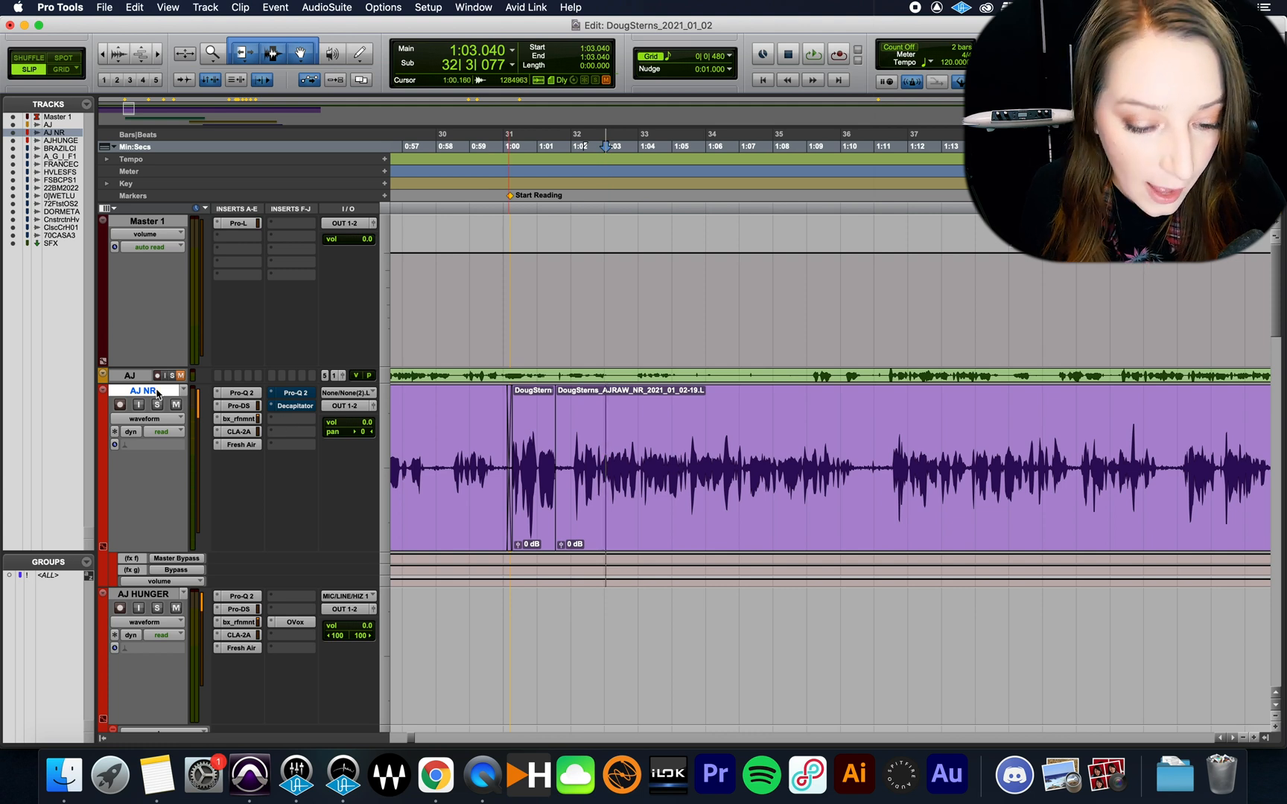
pyautogui.click(182, 390)
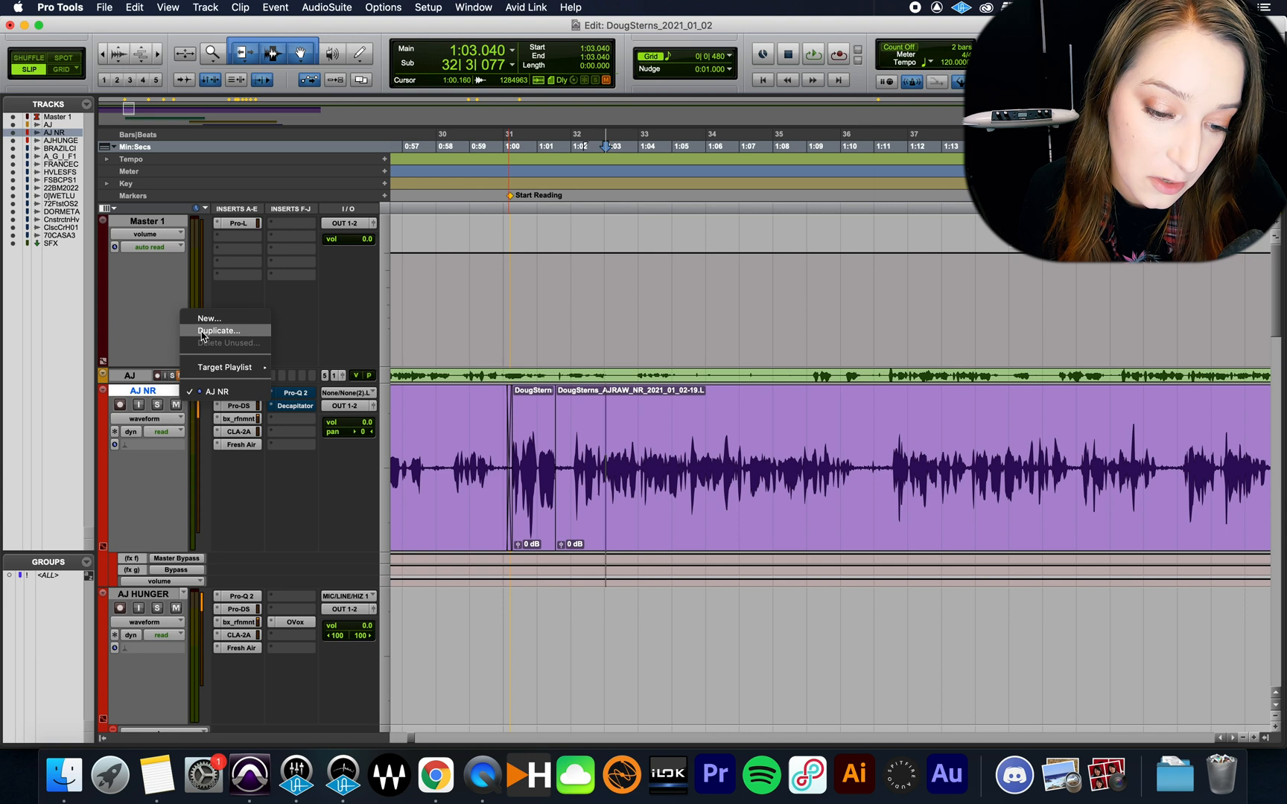
pyautogui.click(219, 331)
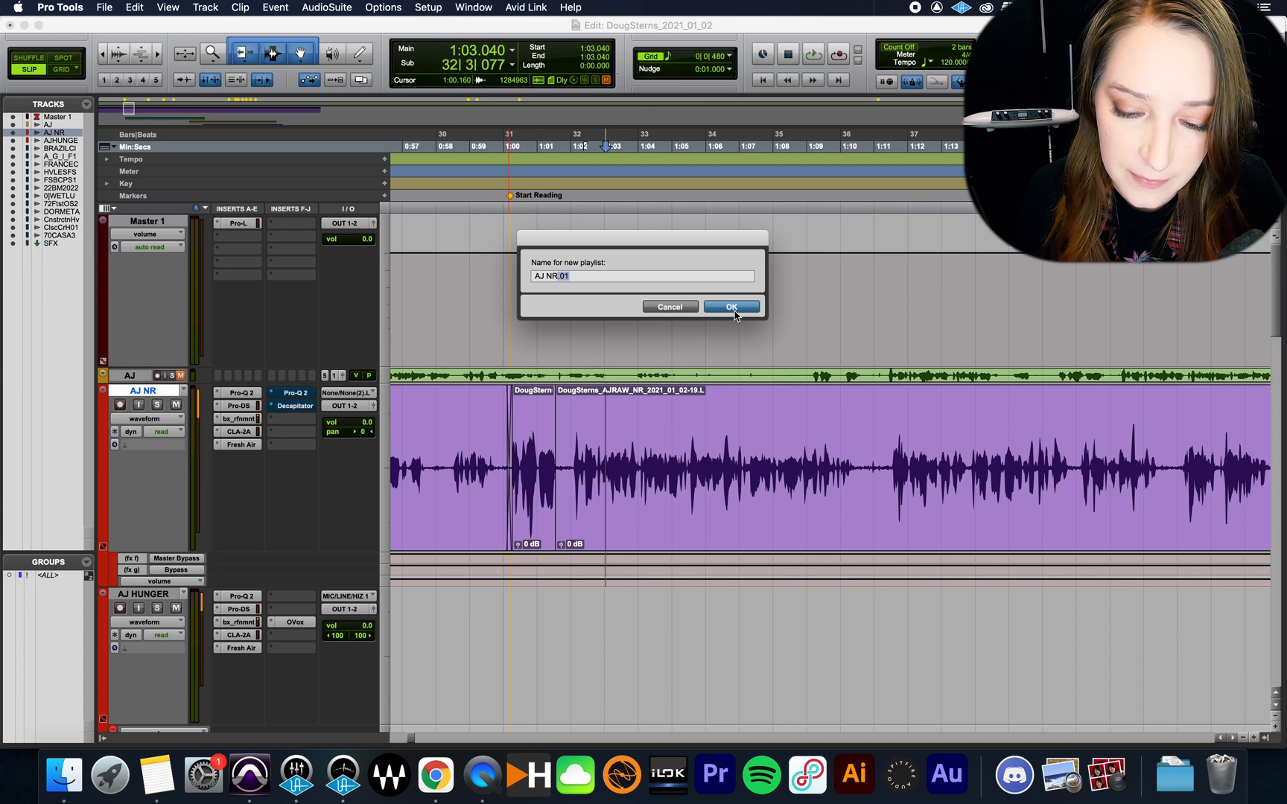
pyautogui.click(729, 307)
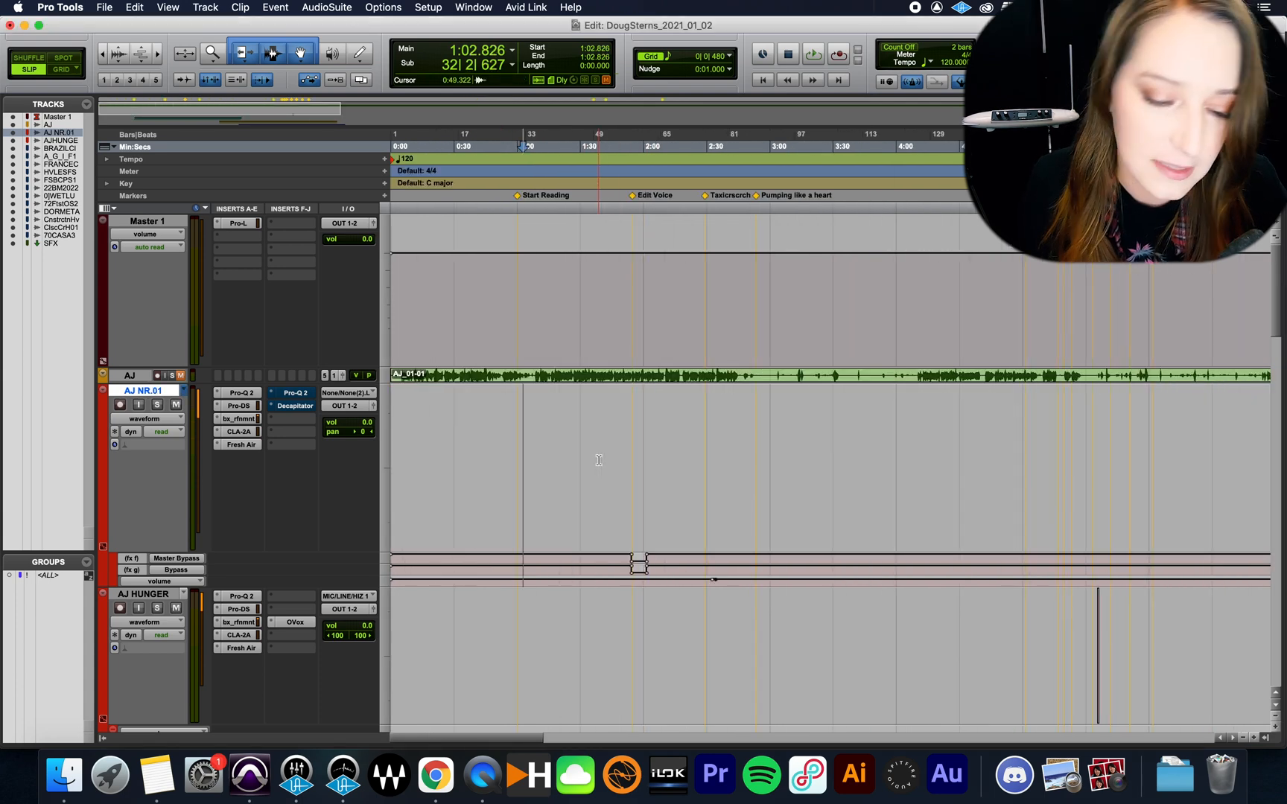
# Step: Switch the track view to playlists so AJ NR shows in a lane beneath AJ NR.01
pyautogui.click(161, 418)
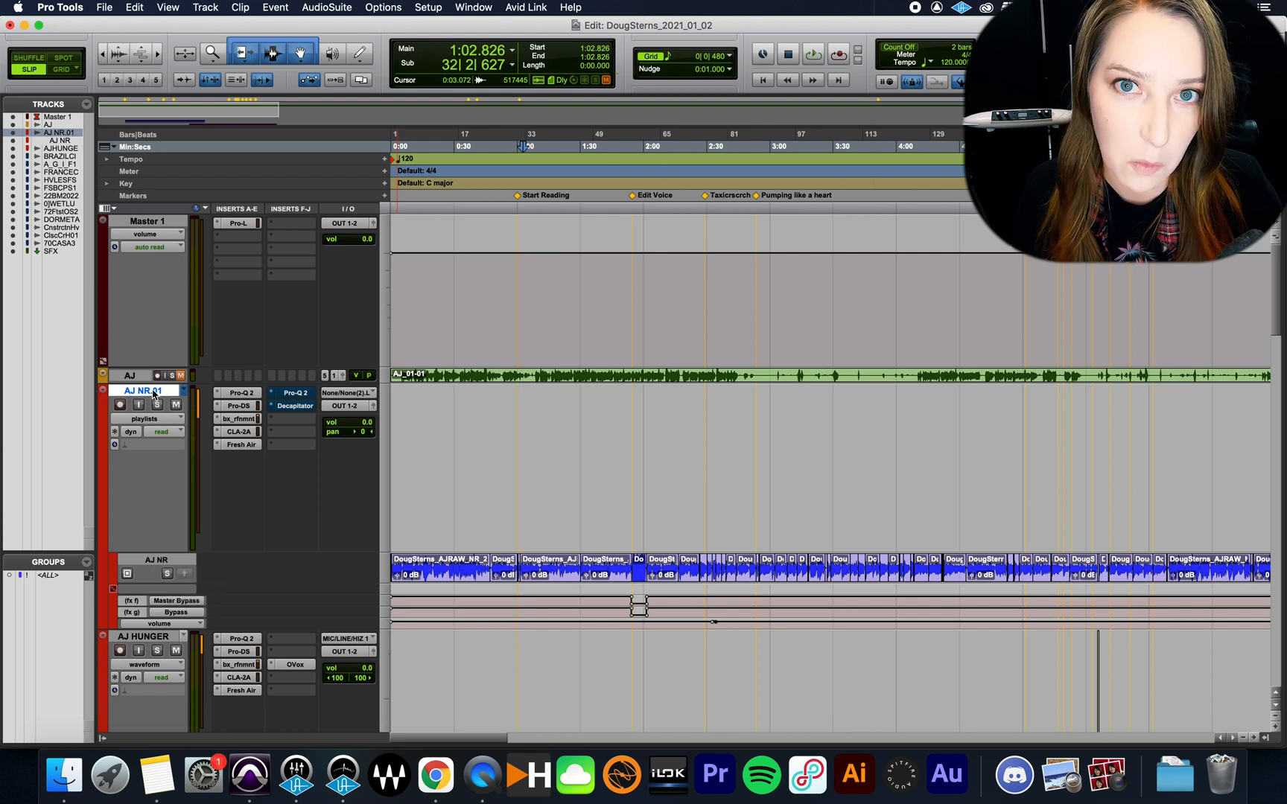
pyautogui.moveTo(146, 390)
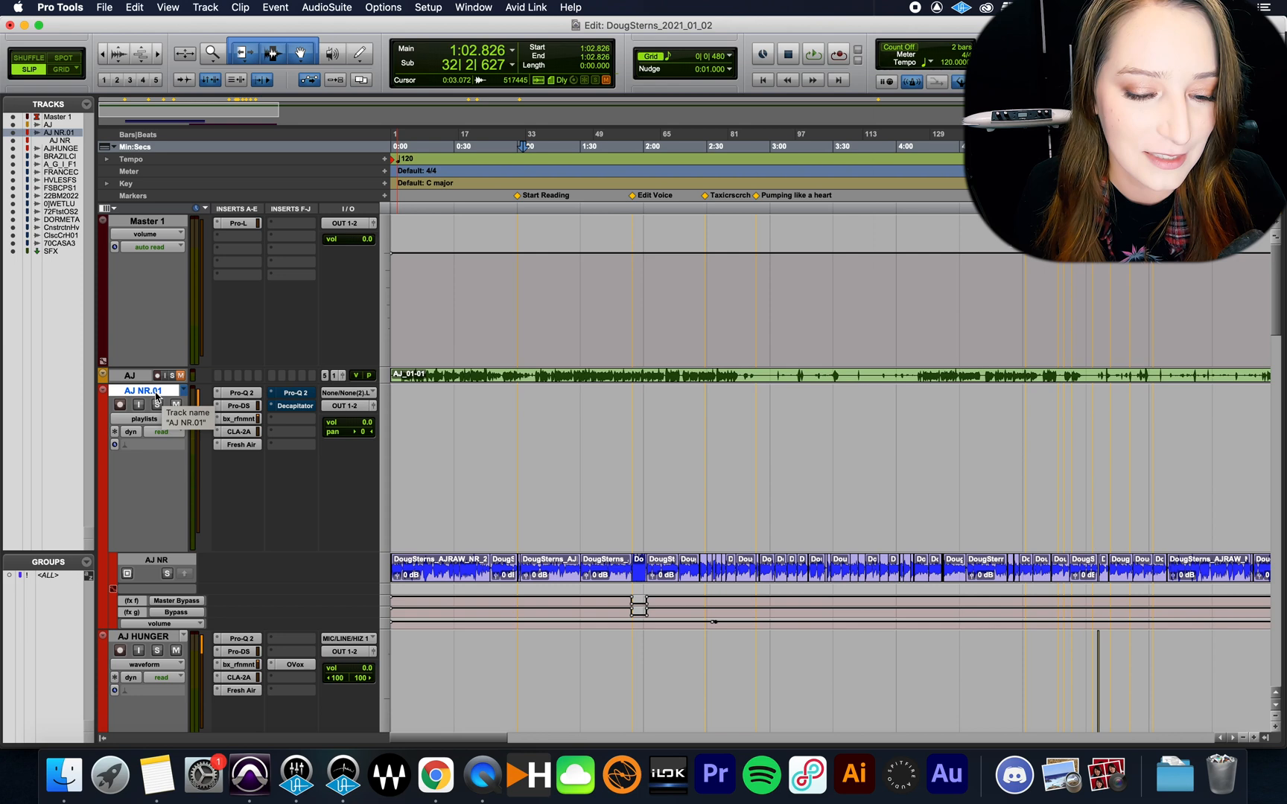
# Step: Reactivate the AJ NR playlist and delete the empty AJ NR.01 playlist lane
pyautogui.click(183, 390)
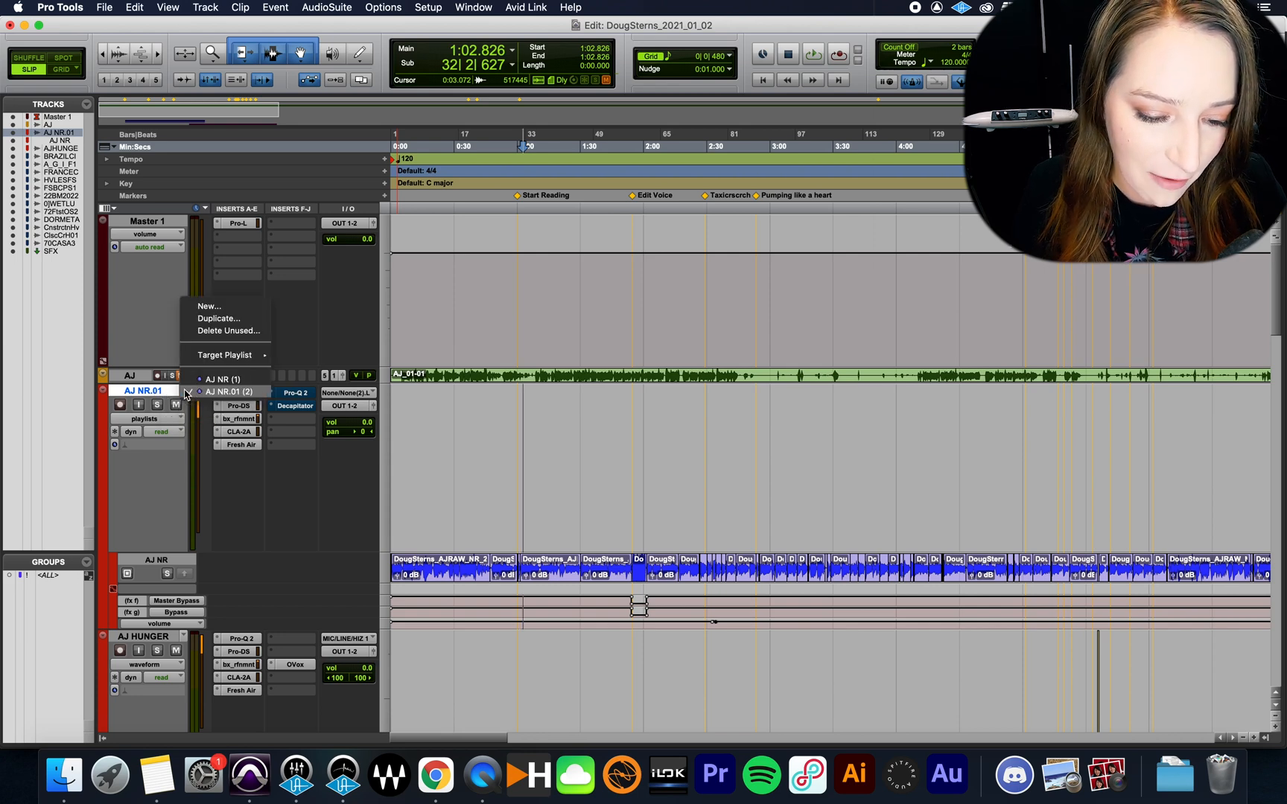
pyautogui.click(222, 379)
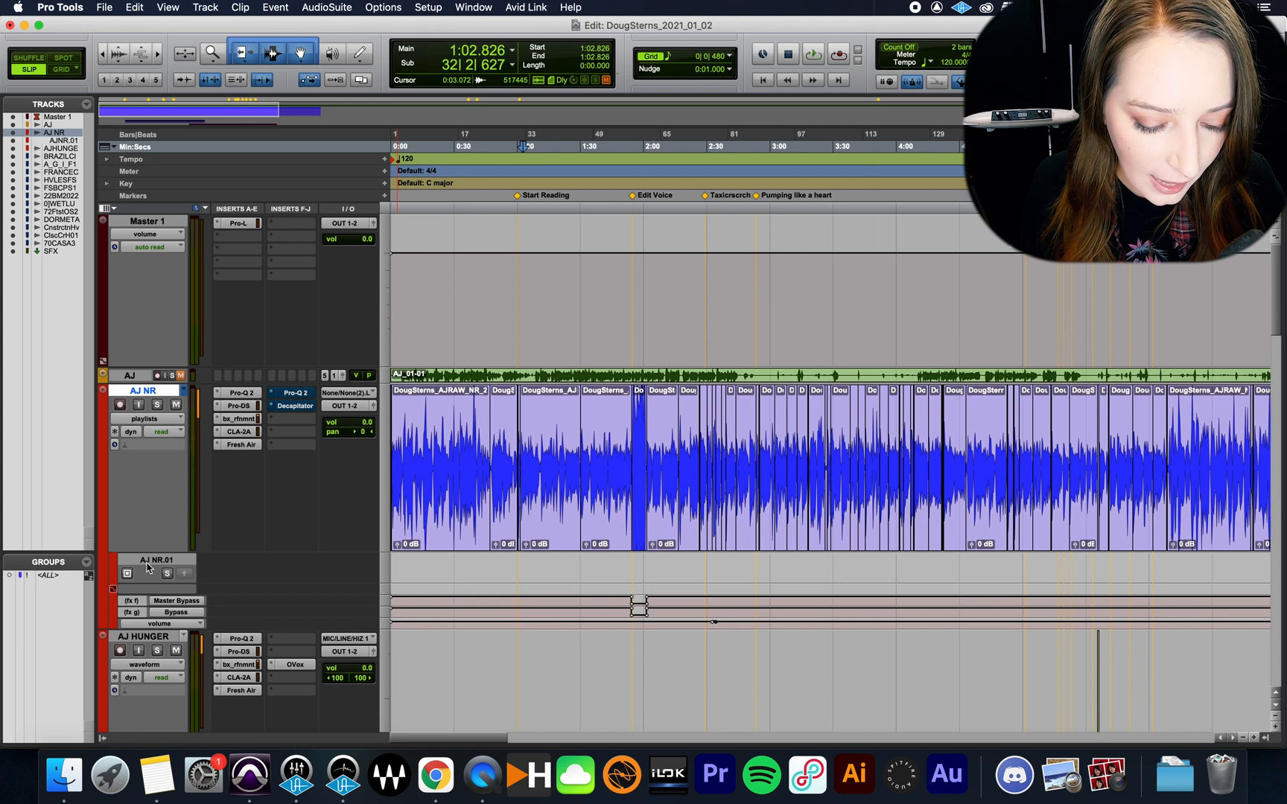
pyautogui.rightClick(156, 560)
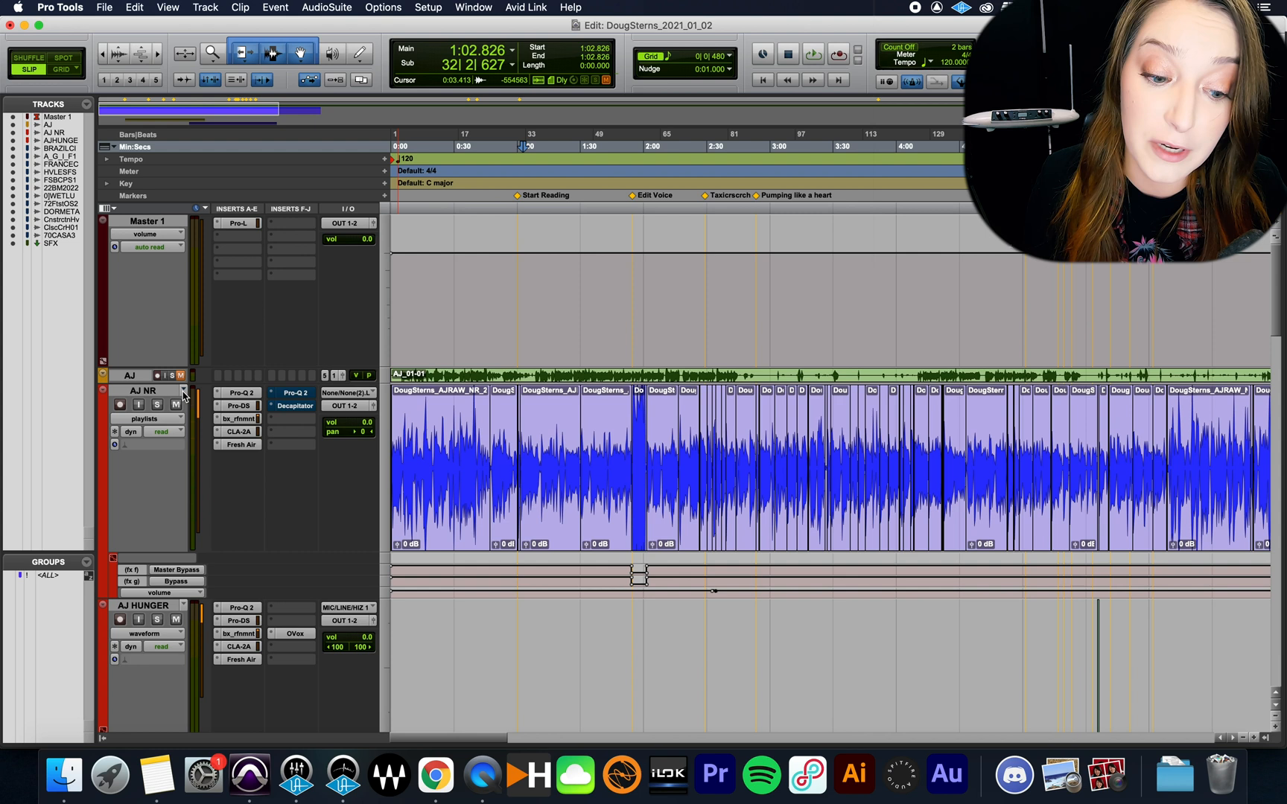
# Step: Rename the track by appending .01, making it AJ NR.01
pyautogui.doubleClick(146, 390)
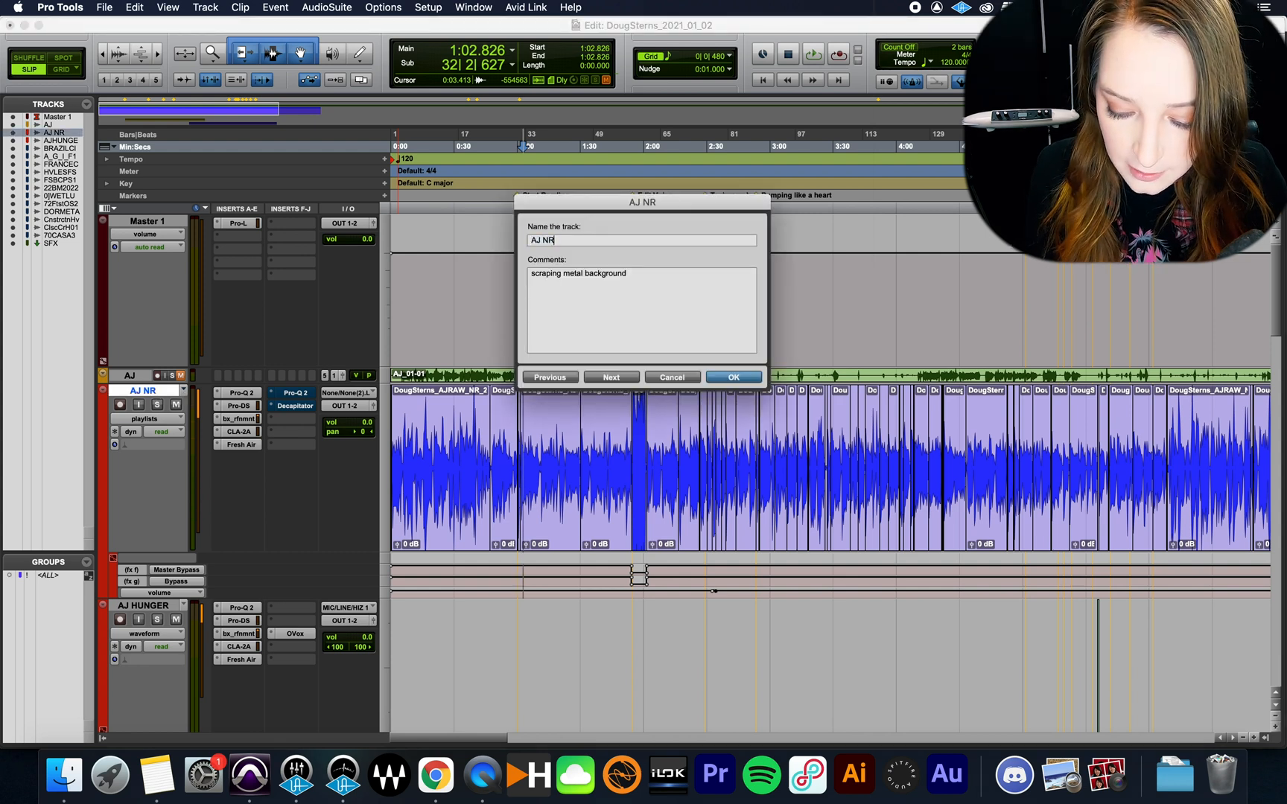
pyautogui.write('.')
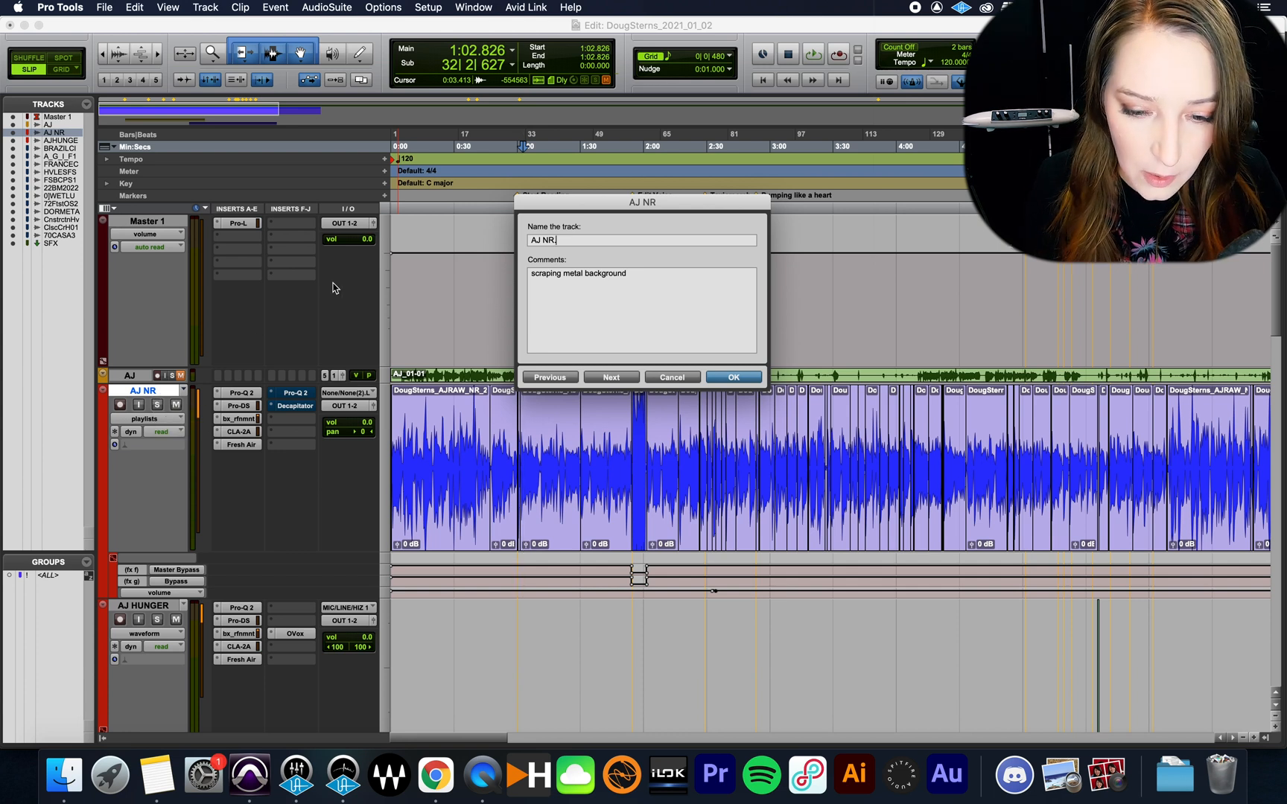
pyautogui.write('.01')
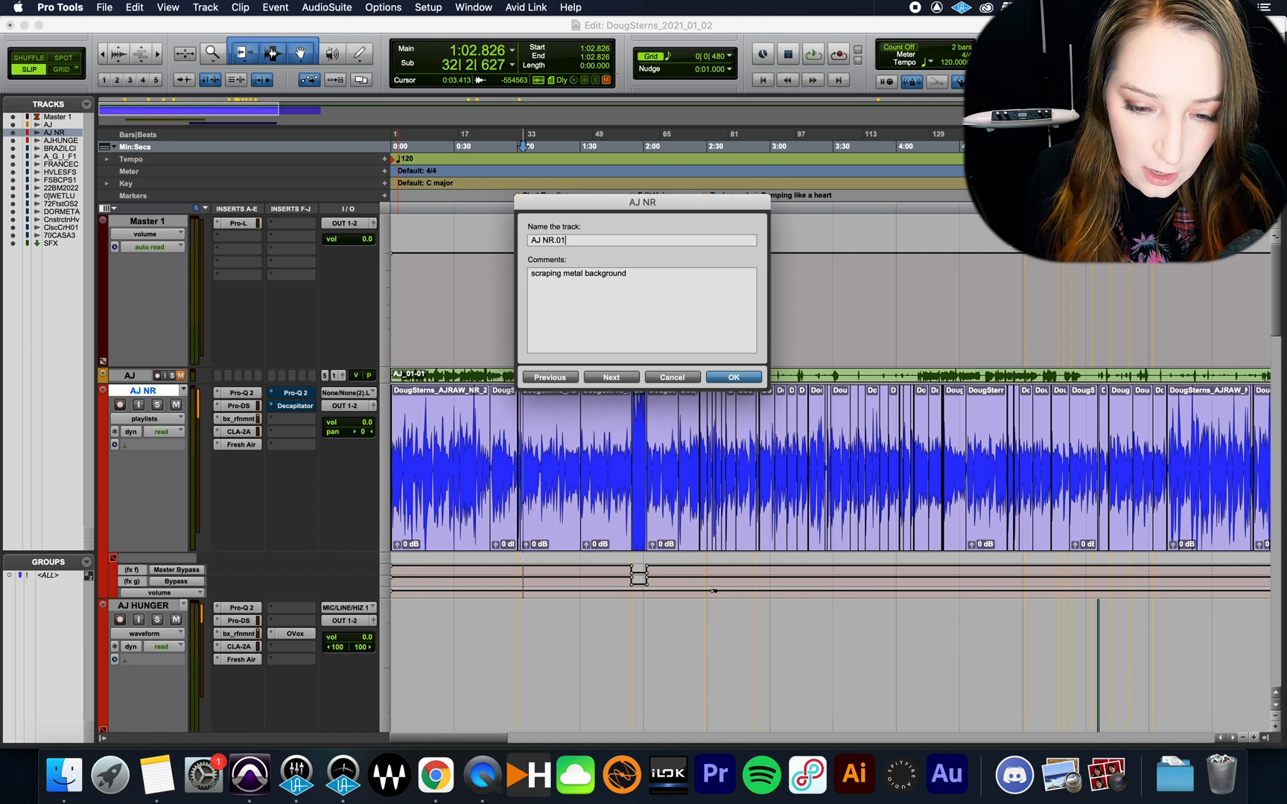
pyautogui.click(732, 377)
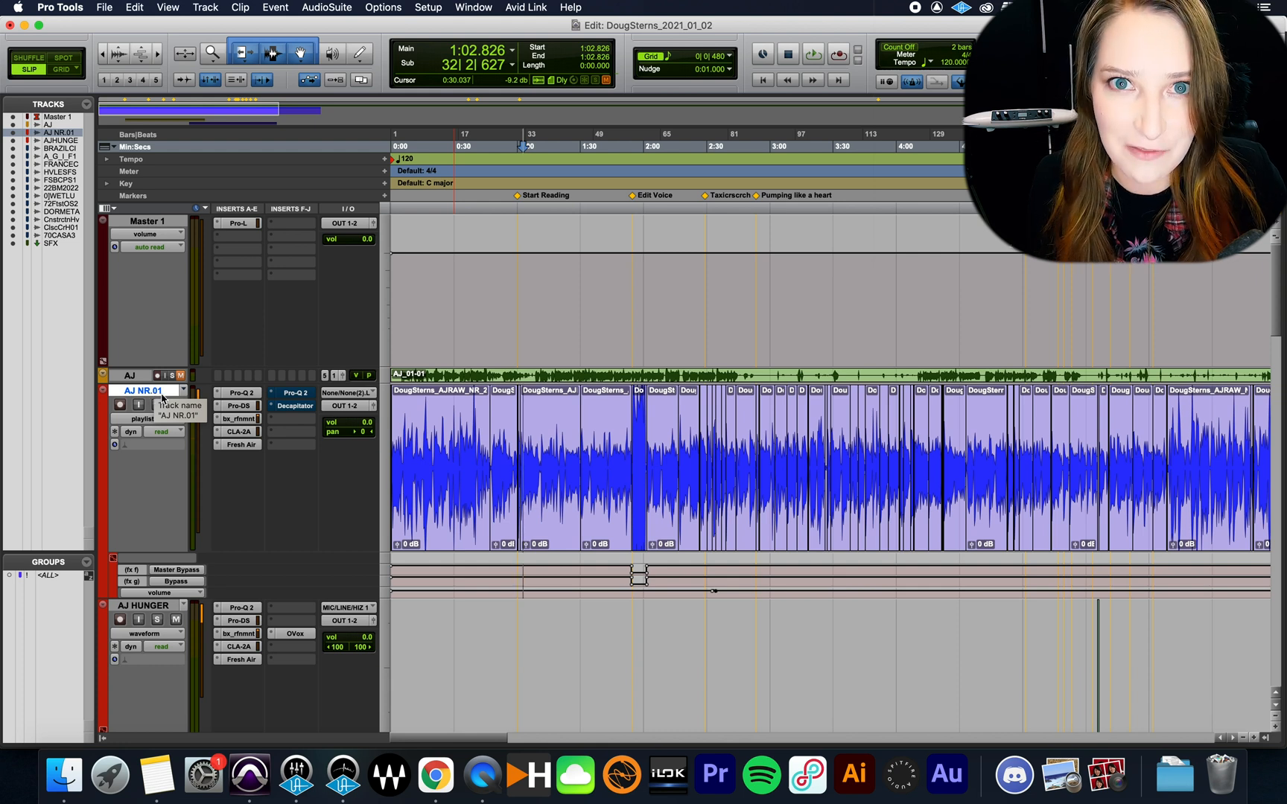
# Step: Create two new empty playlists, AJ NR.02 then AJ NR.03, leaving AJ NR.03 active
pyautogui.click(181, 419)
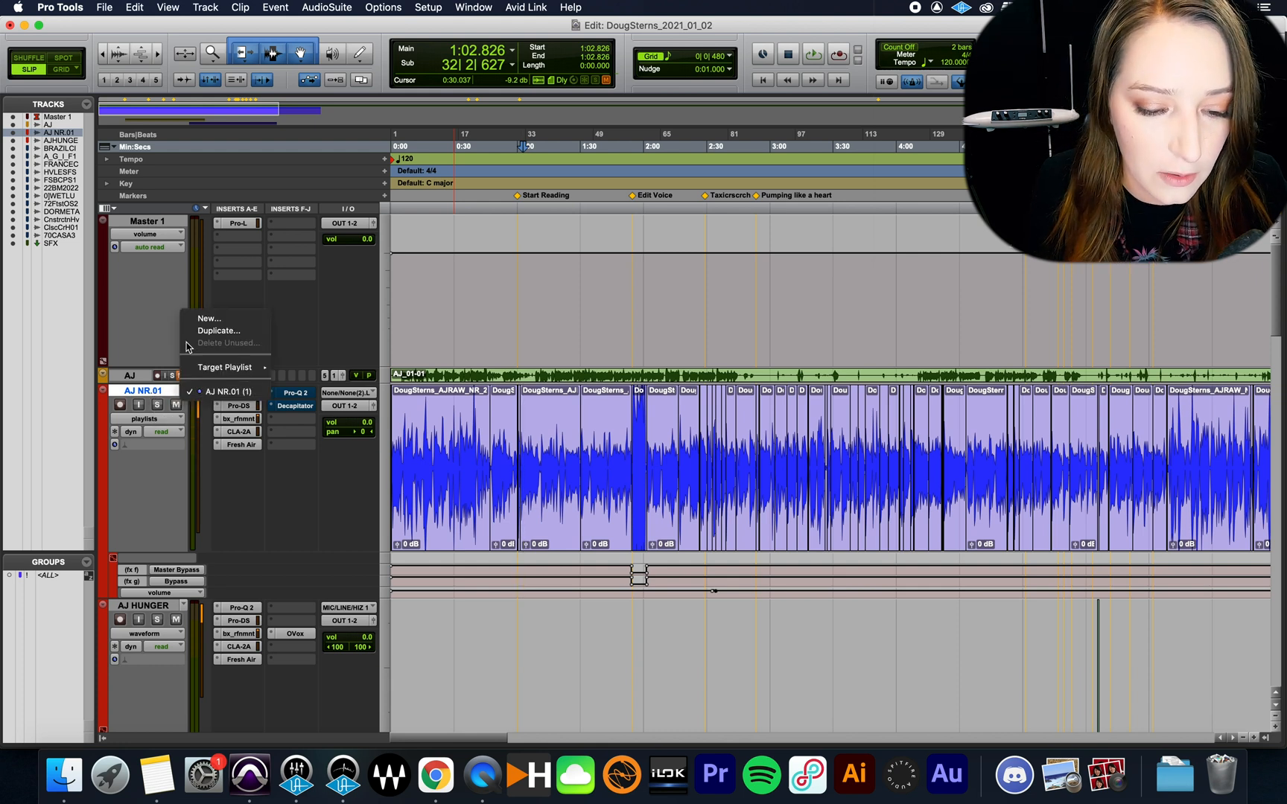
pyautogui.click(209, 319)
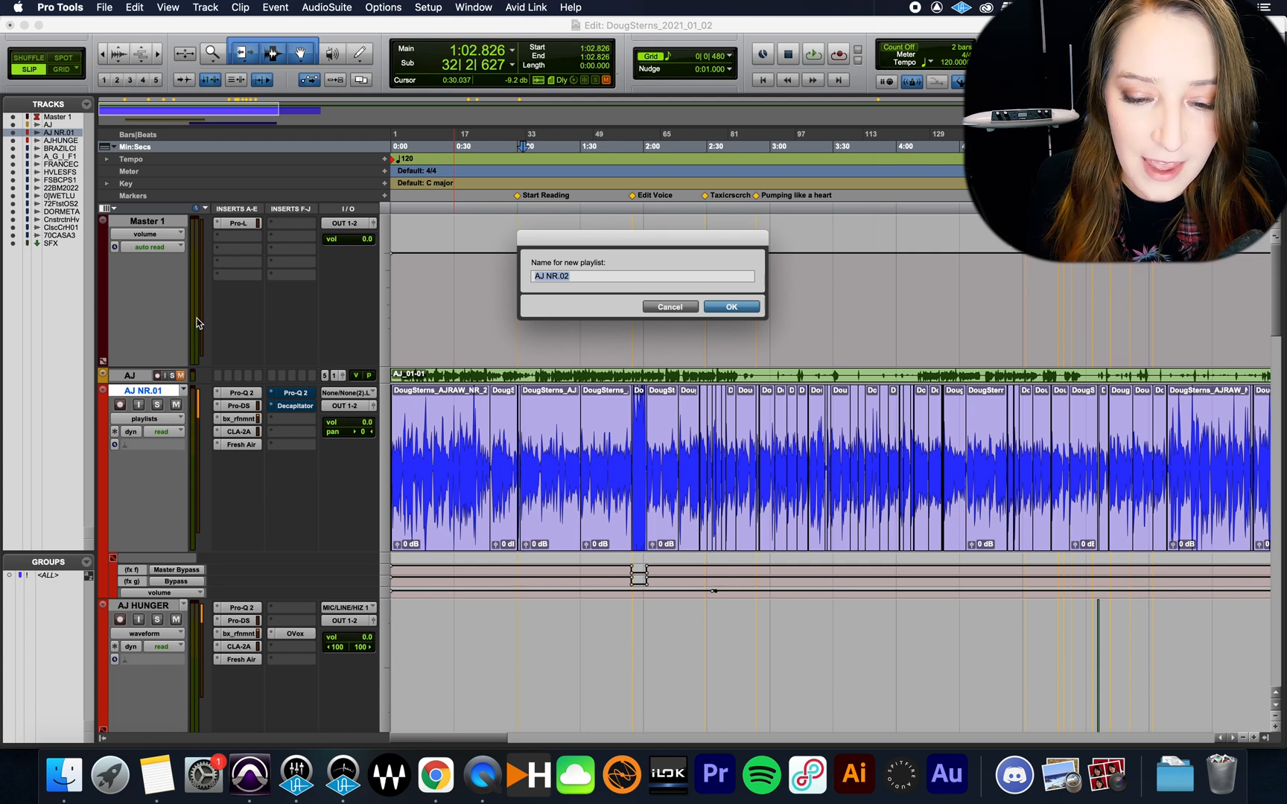
pyautogui.click(729, 307)
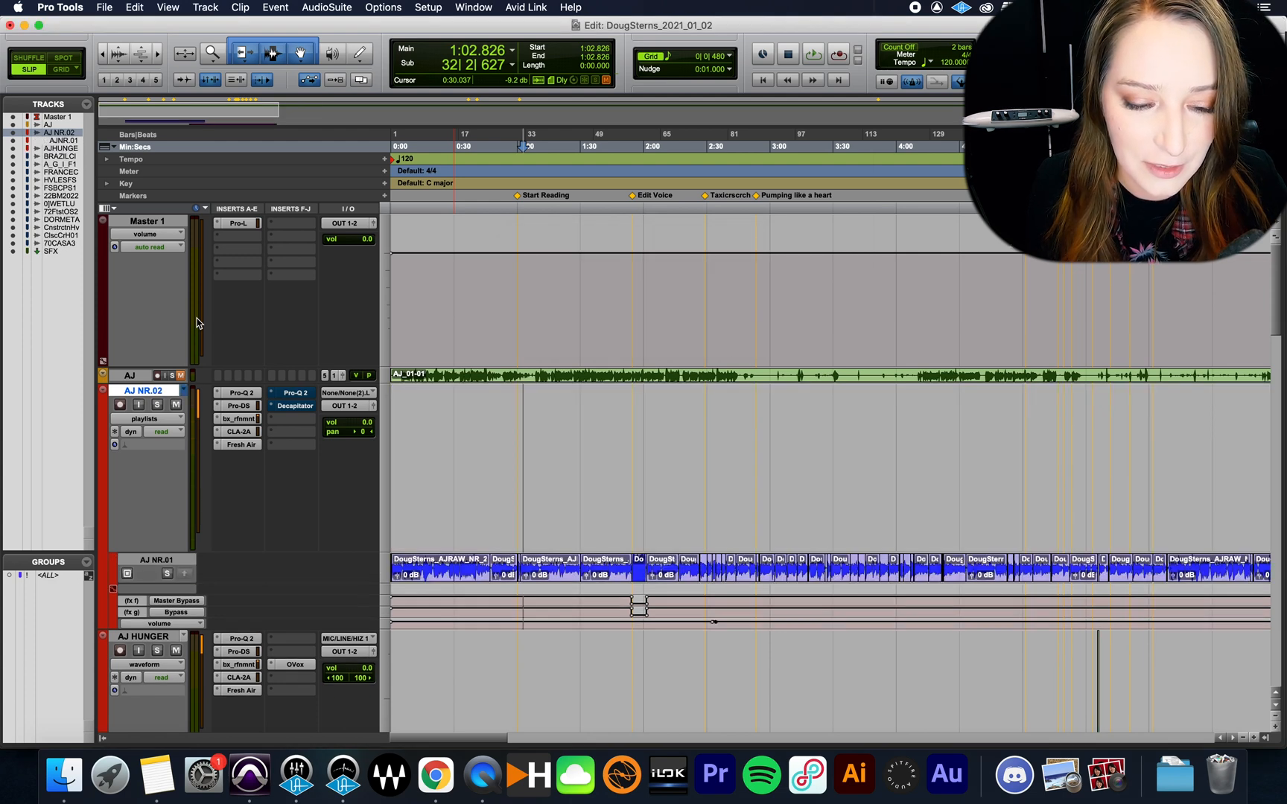
pyautogui.click(143, 418)
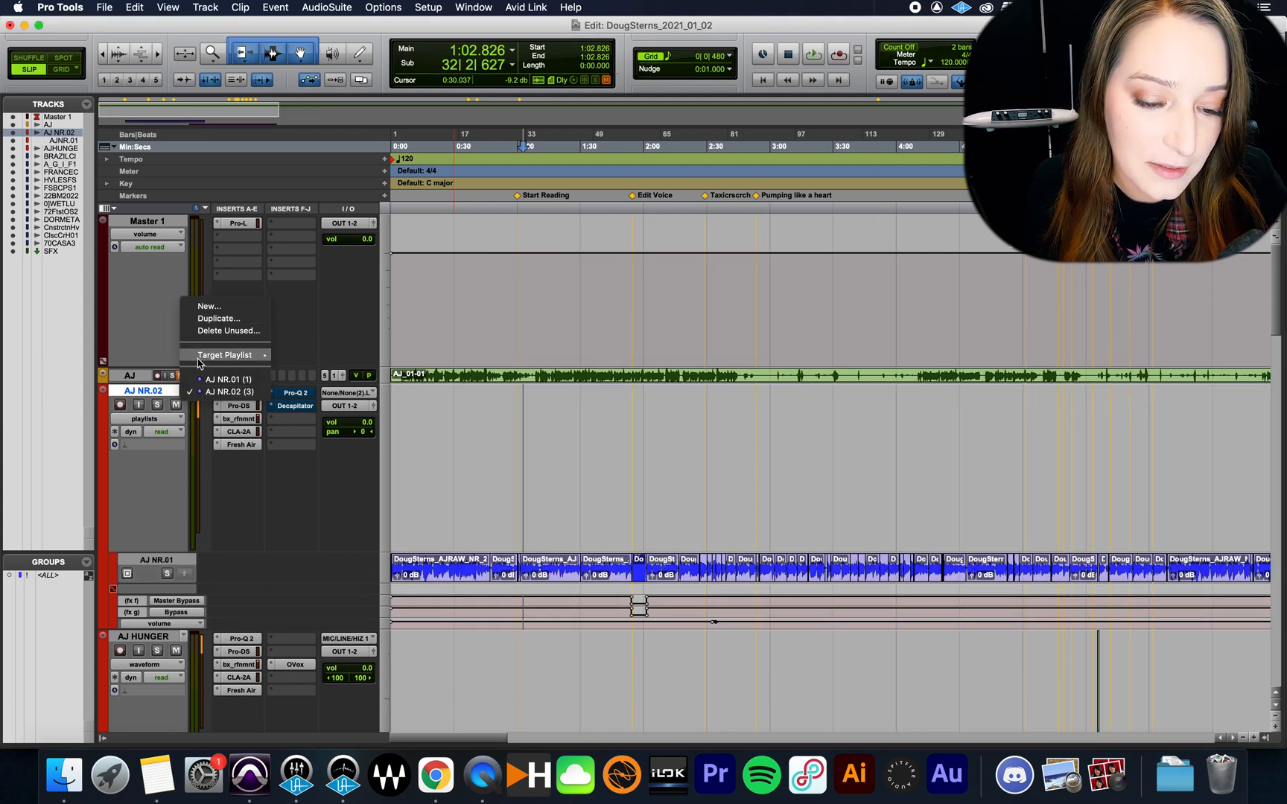
pyautogui.click(208, 307)
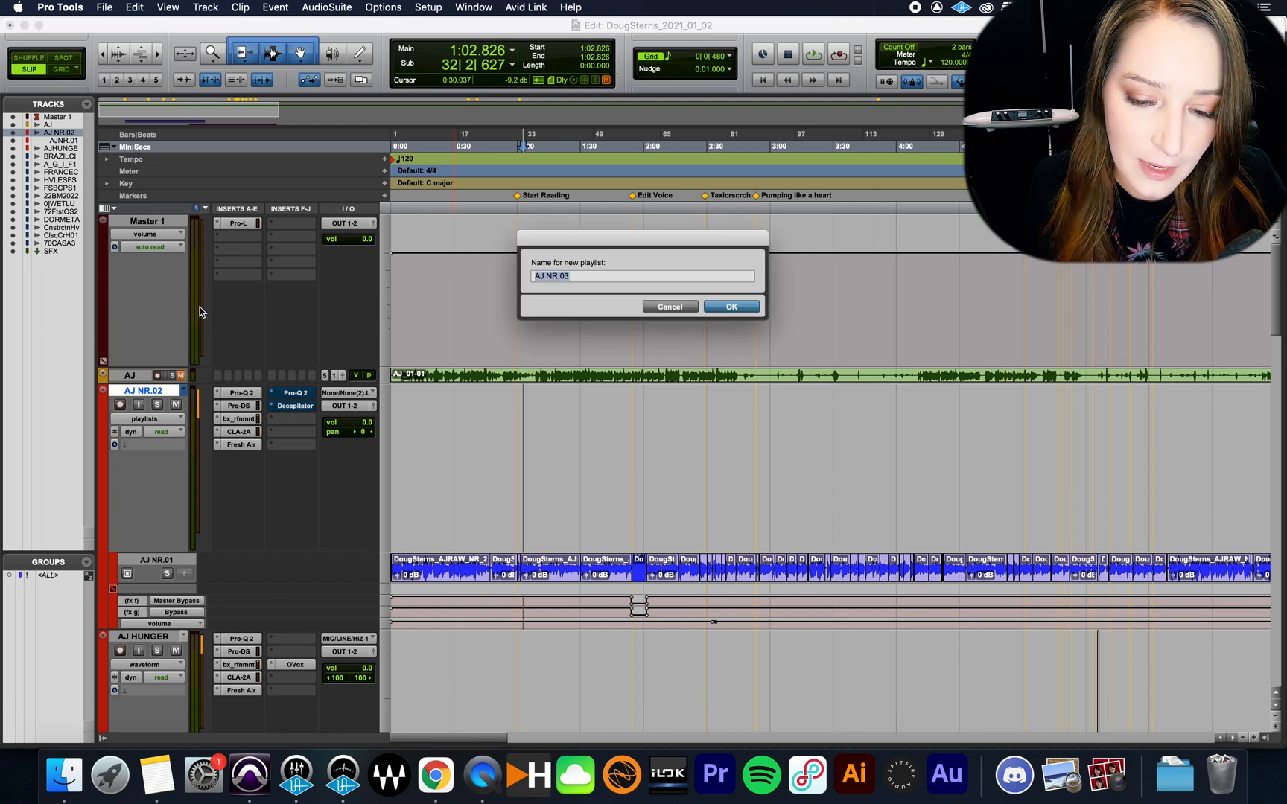
pyautogui.click(730, 307)
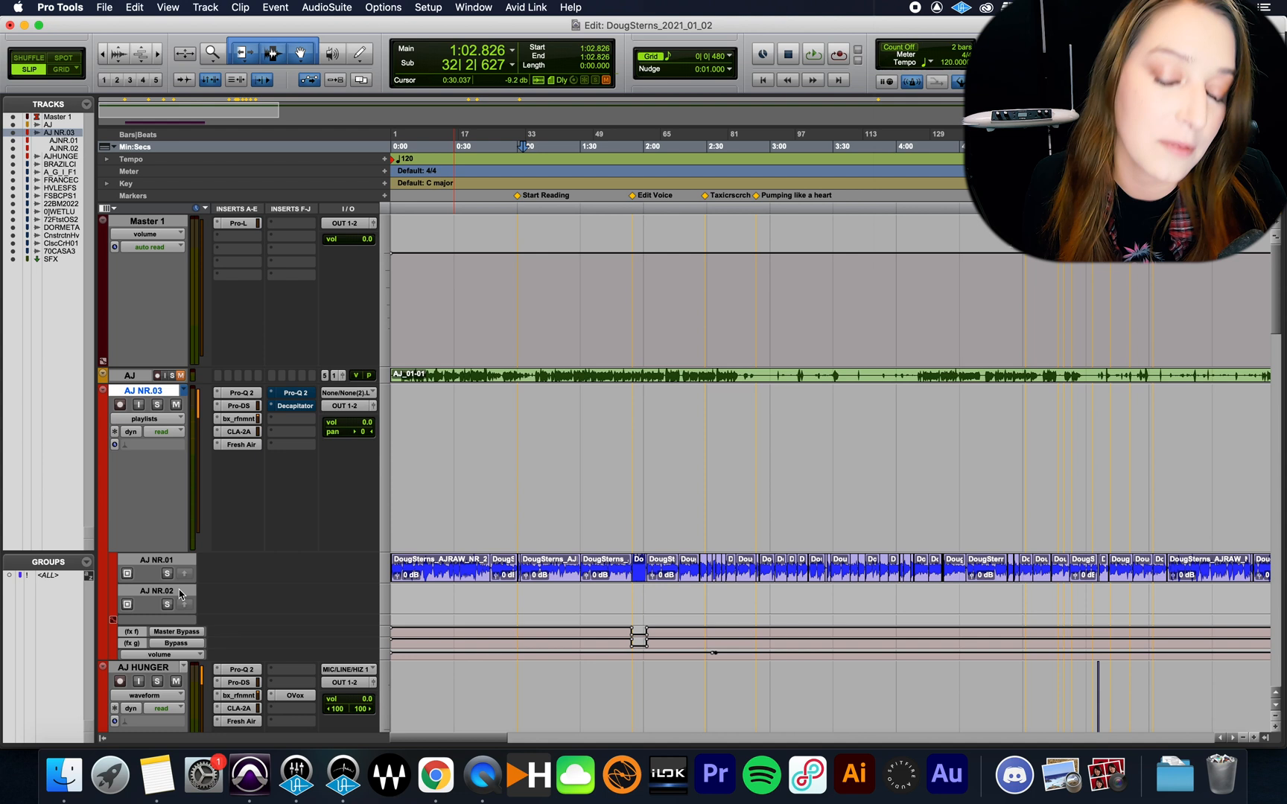
pyautogui.moveTo(178, 593)
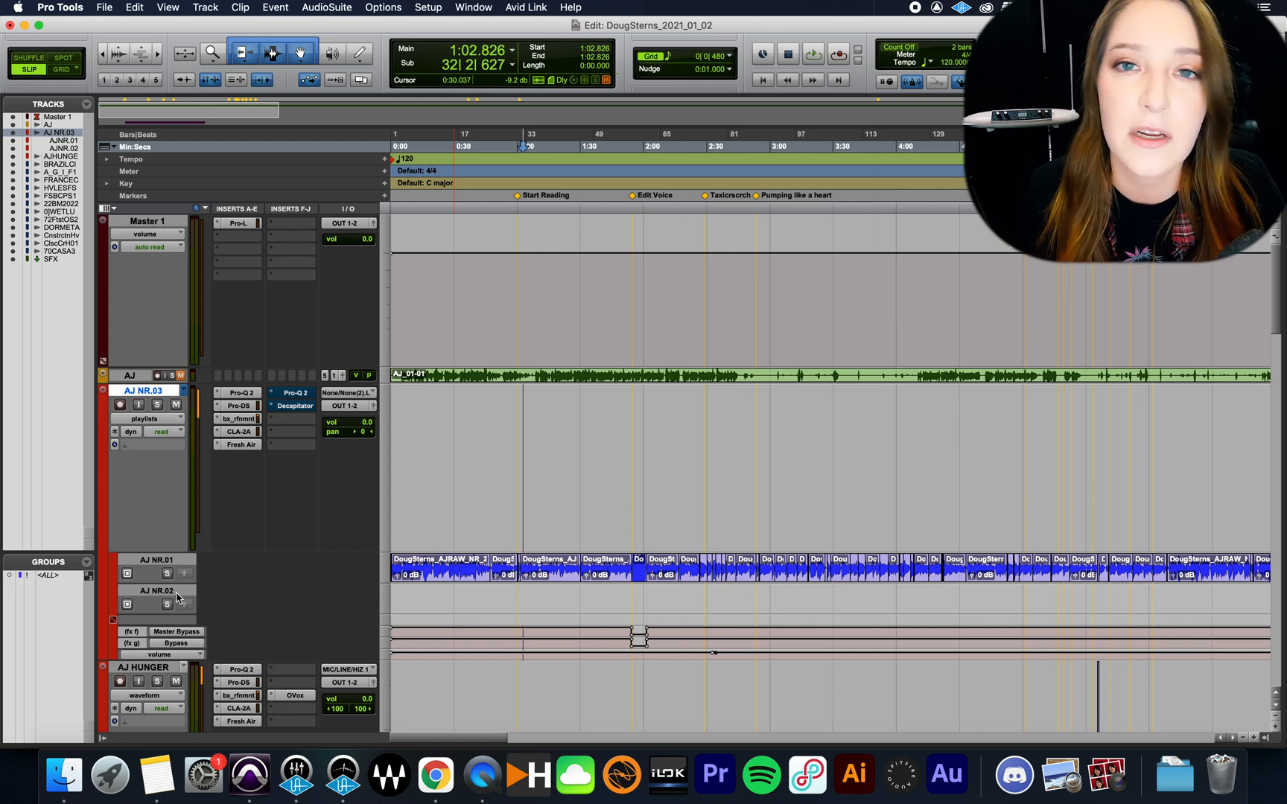
pyautogui.moveTo(158, 591)
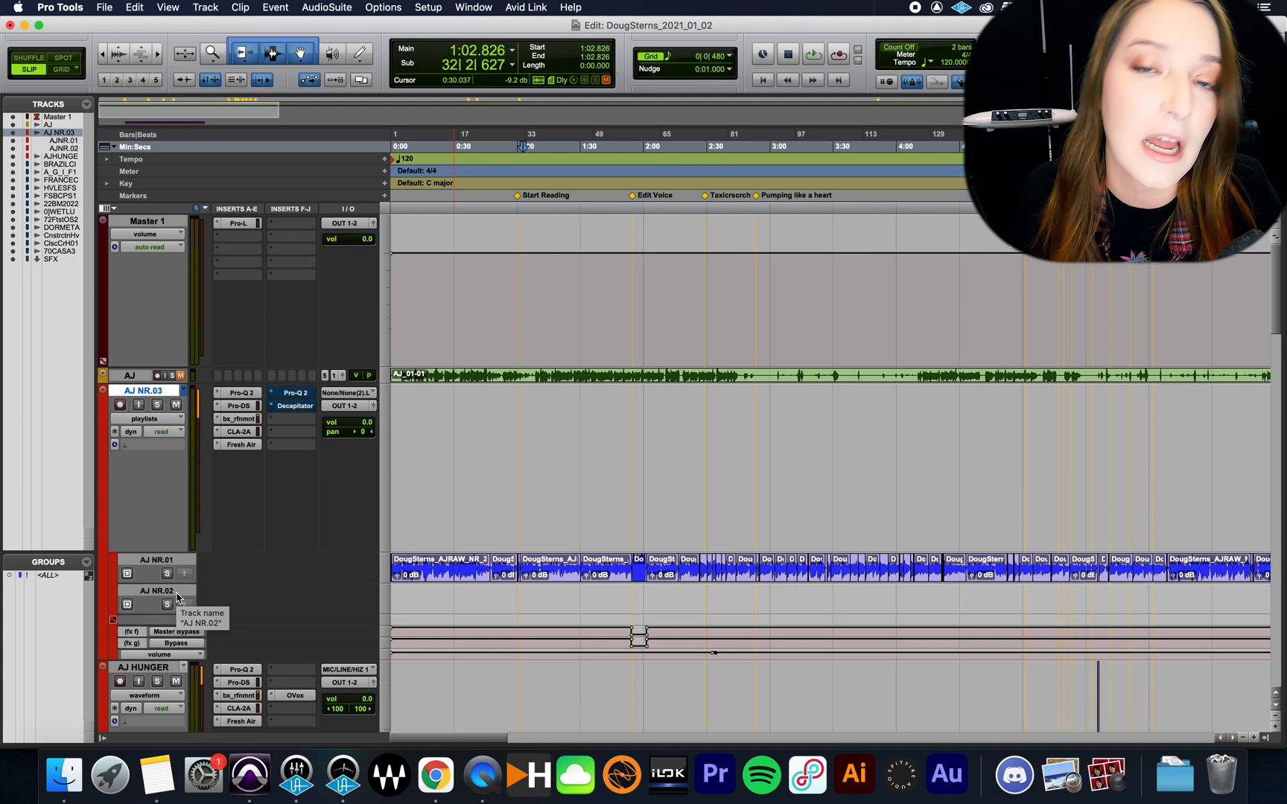